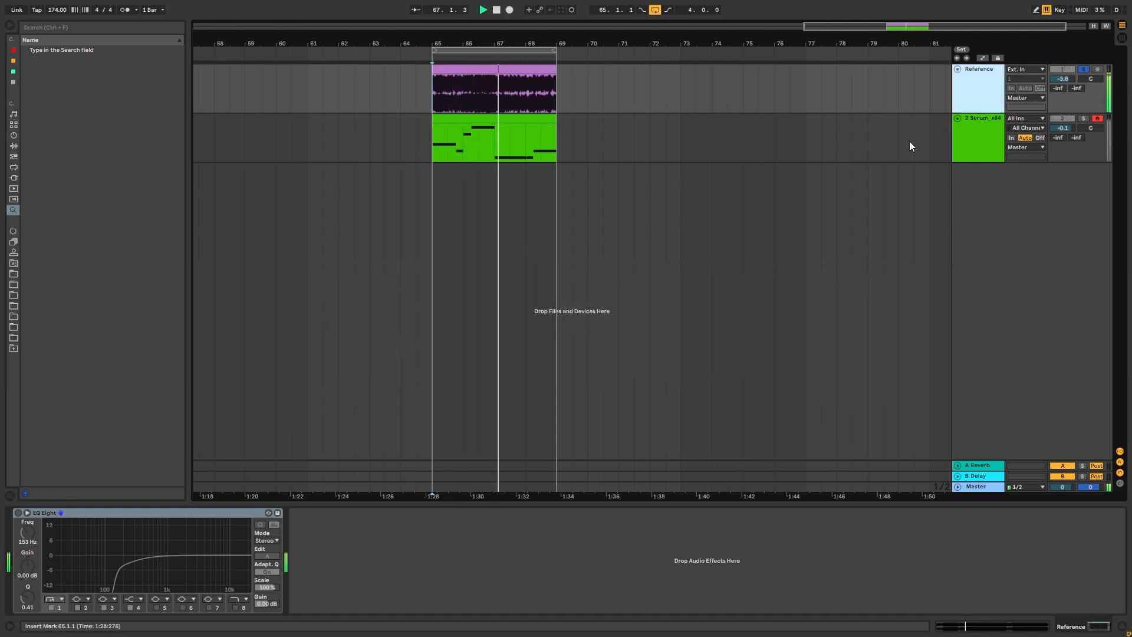
Step: Bring up the Serum clip's bassline, stepping through B0, A0, D1, E1, G0 and A0
click(486, 9)
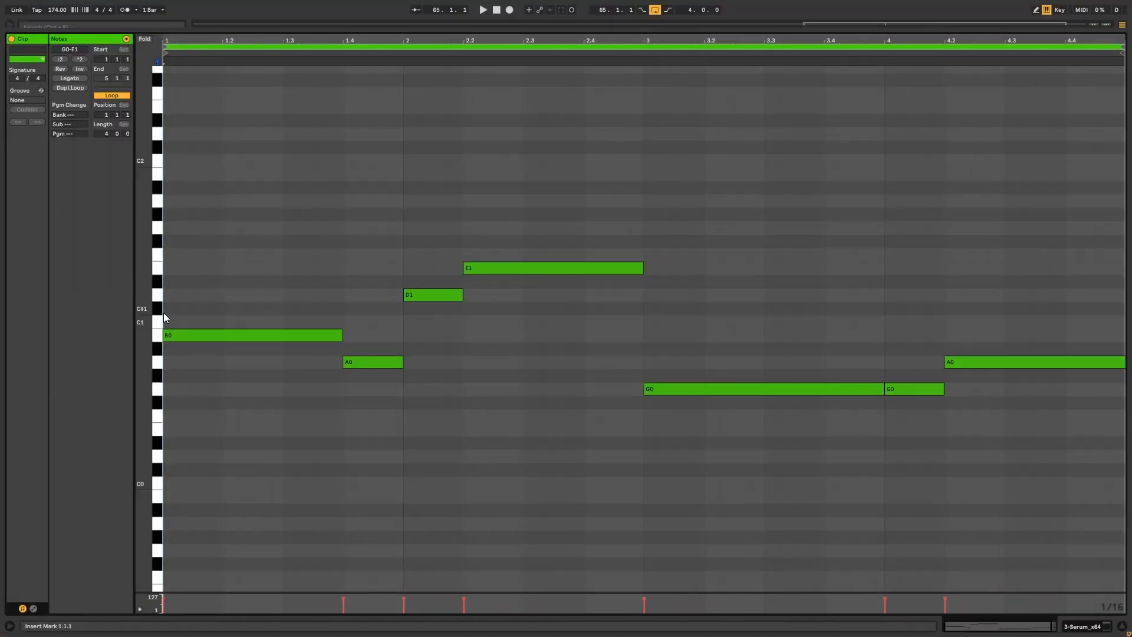
click(486, 9)
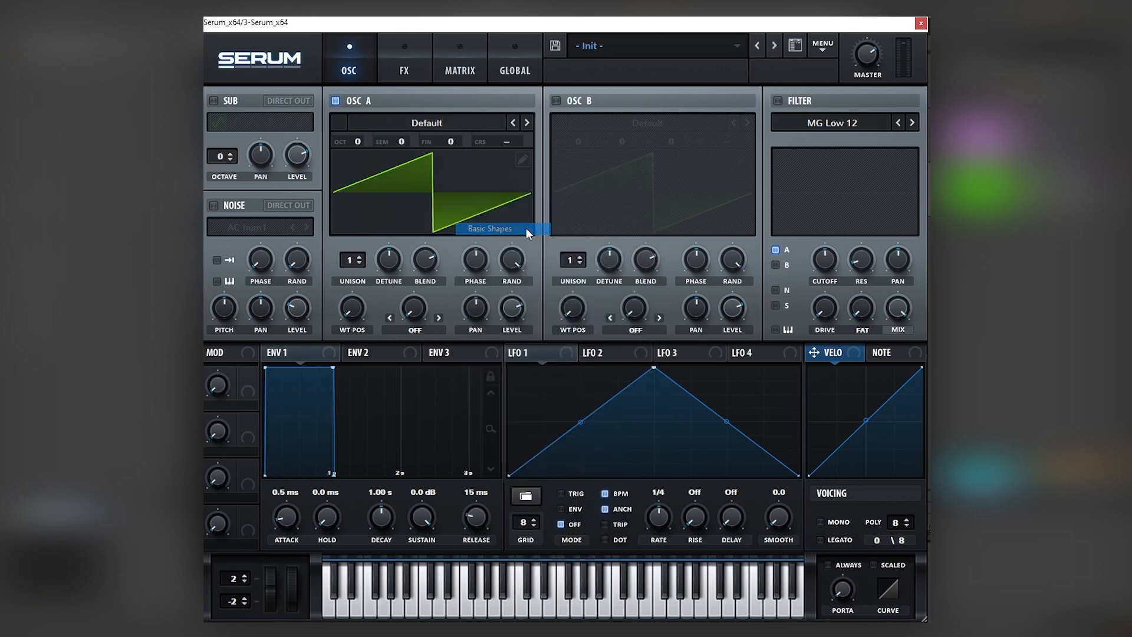
Step: Load the Basic Shapes sine wavetable into oscillator A
click(495, 229)
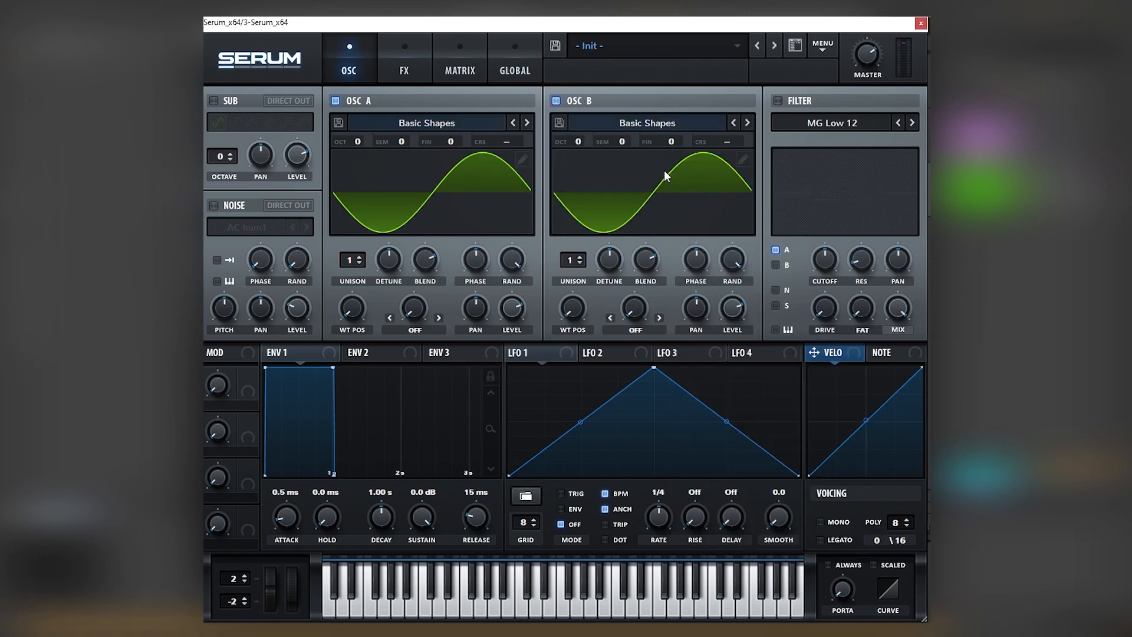
mouse_move(555, 307)
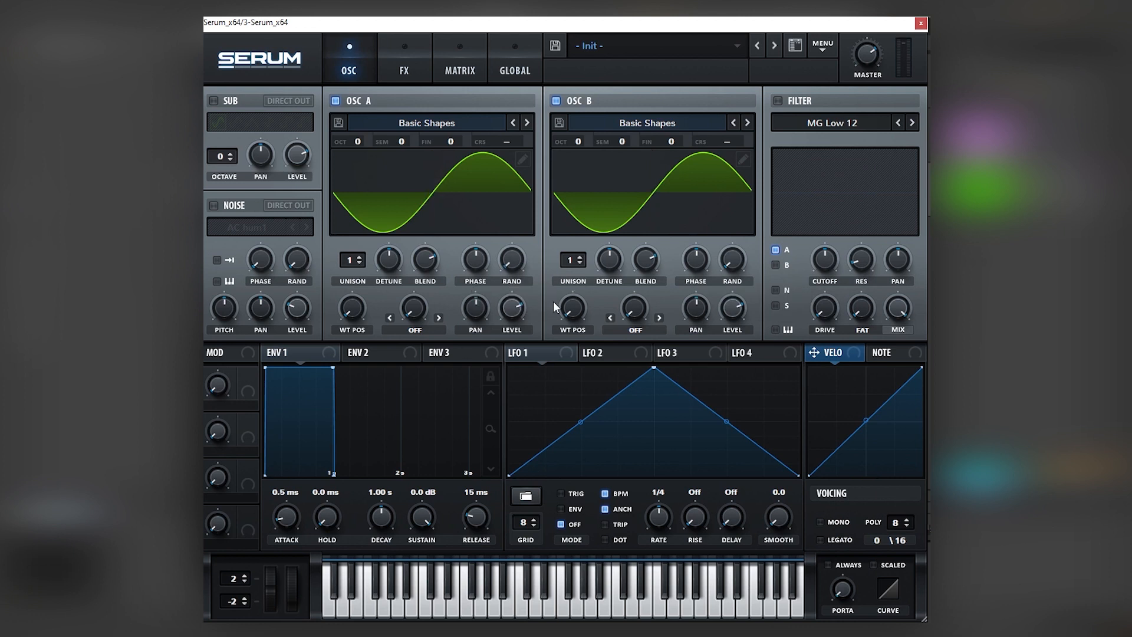
mouse_move(655, 316)
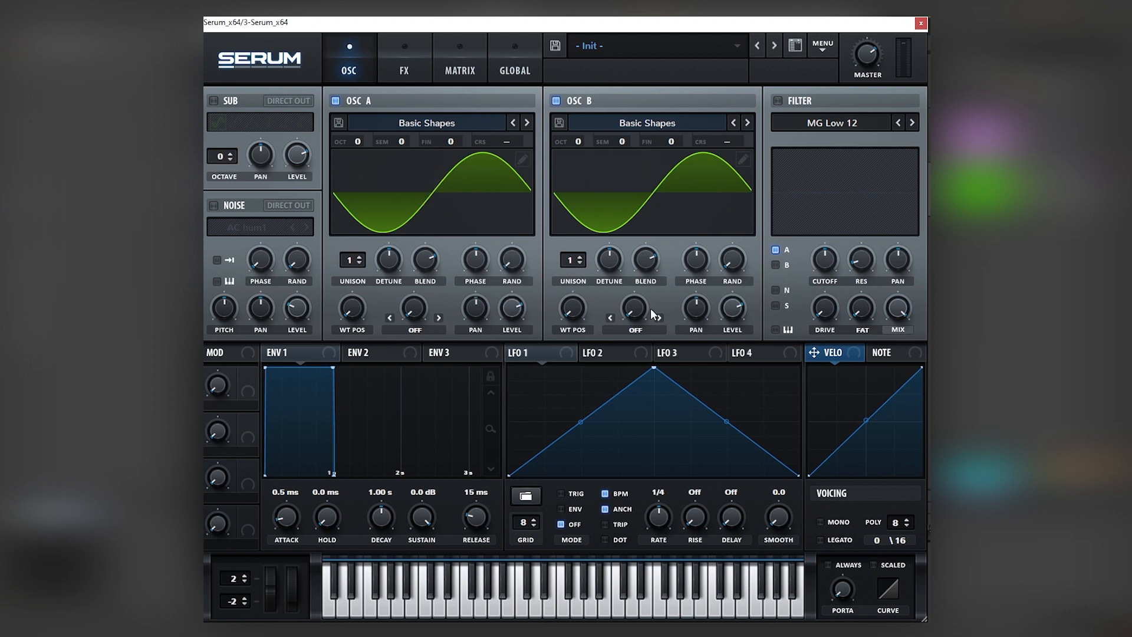
mouse_move(511, 186)
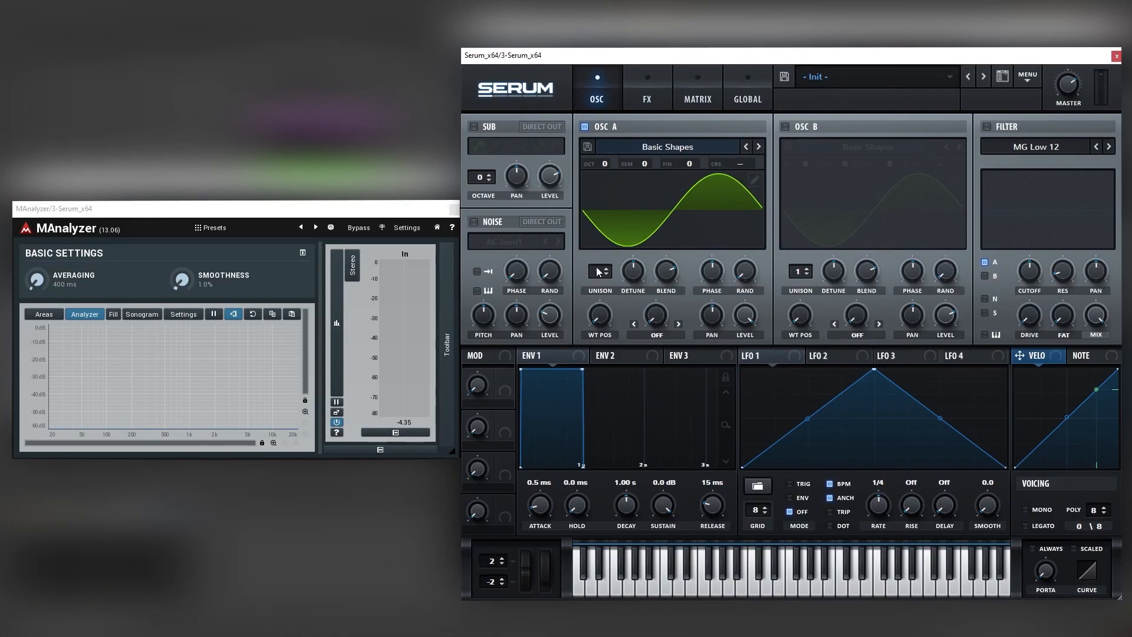
Step: Switch oscillator B on and bring up its wavetable editor beside the analyzer
click(785, 126)
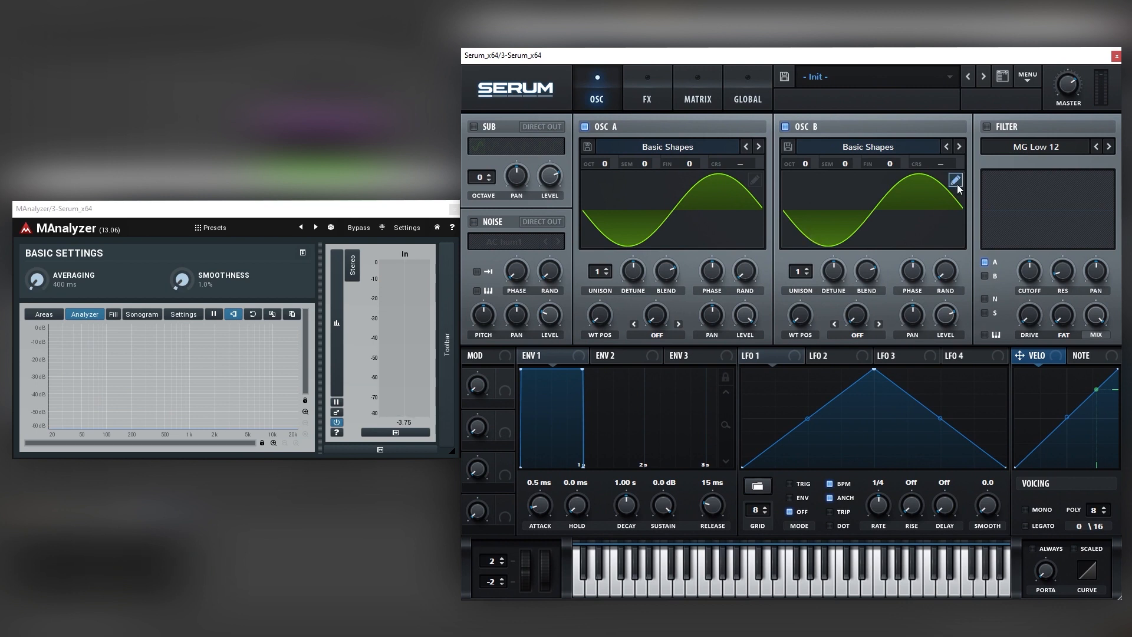
click(956, 181)
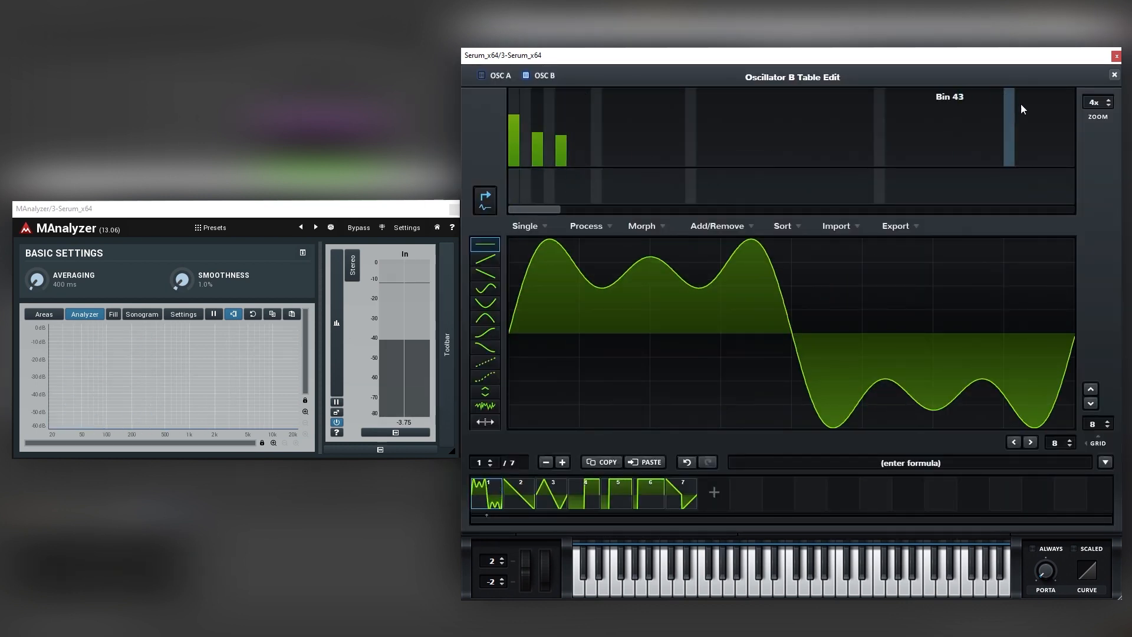
Step: Check oscillator A's plain sine in the editor, then return to the main synth view
click(493, 76)
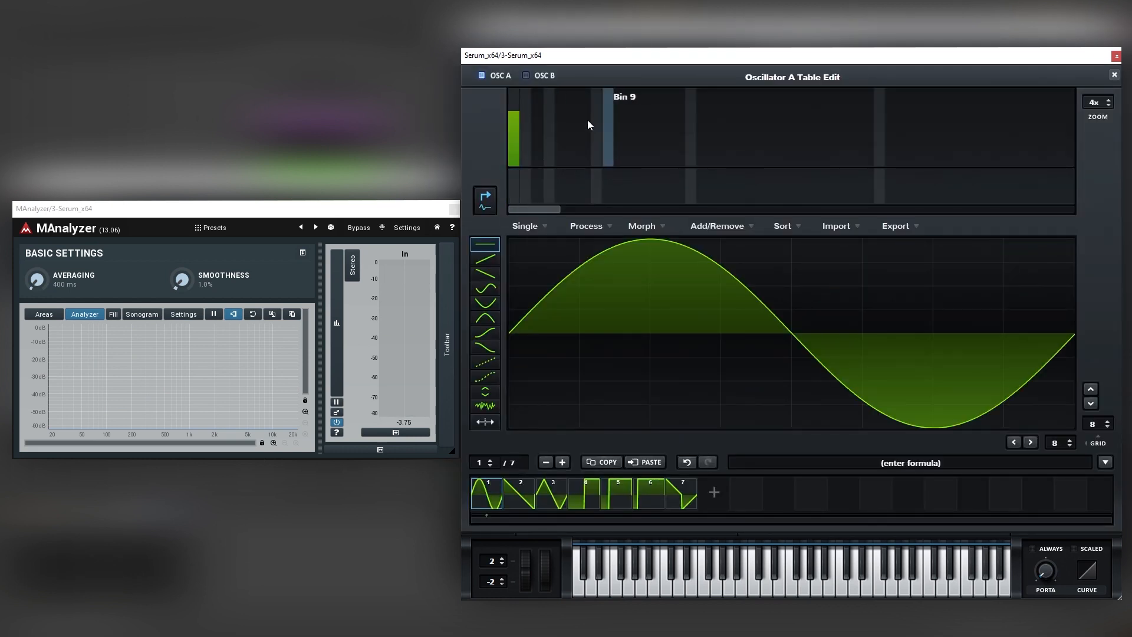
click(1111, 75)
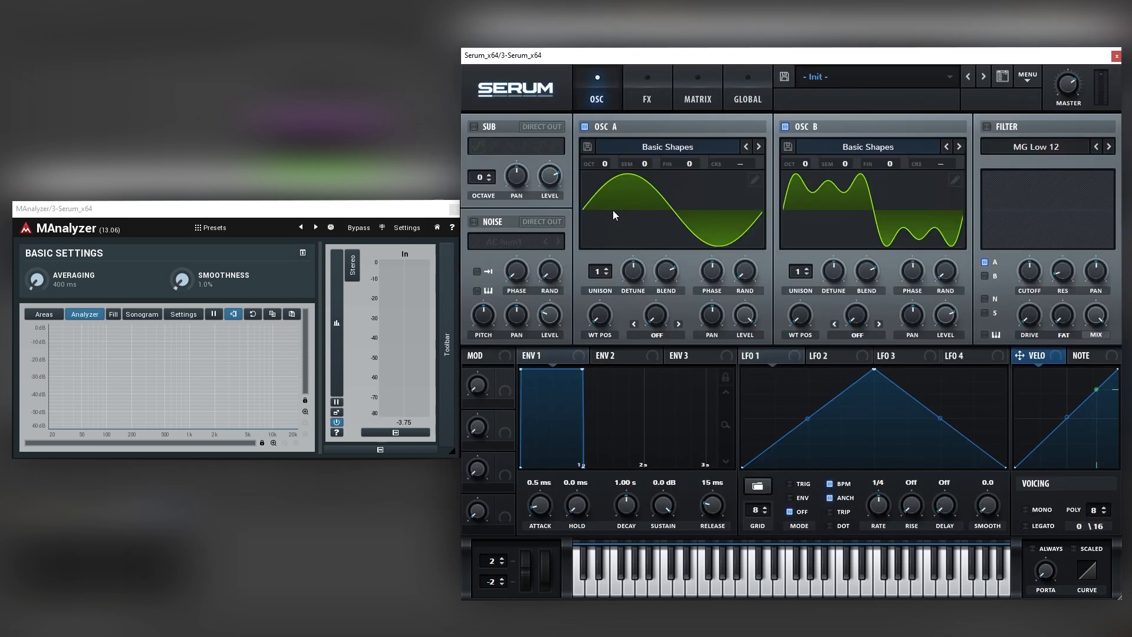
mouse_move(632, 178)
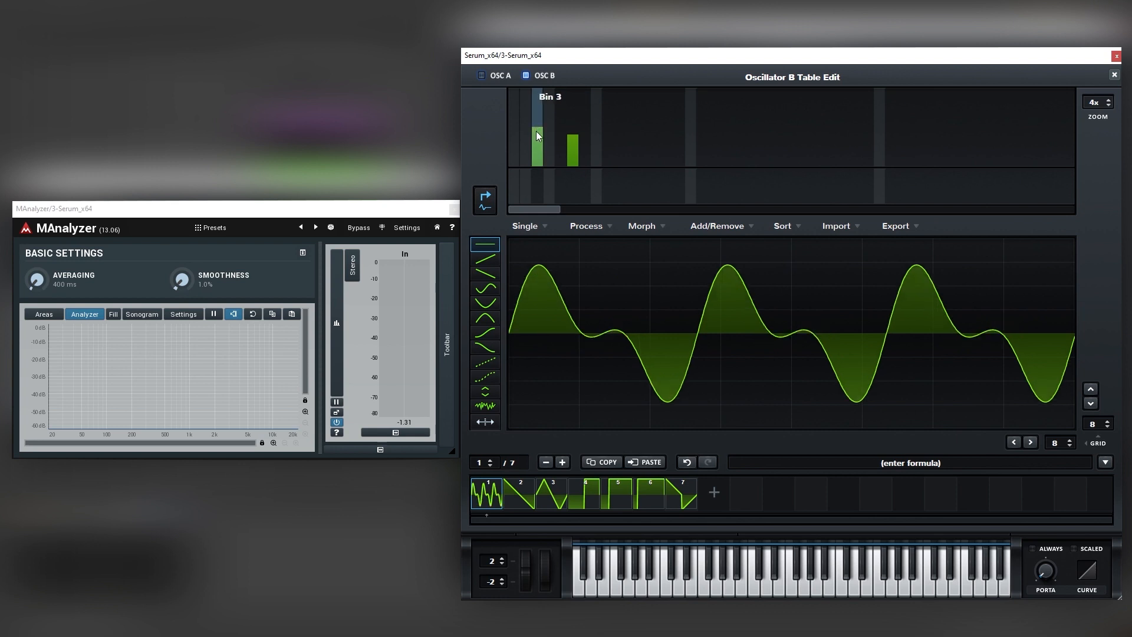
Step: Clear oscillator B's extra harmonic to a pure tone, then return to the synth view
drag(538, 135, 545, 152)
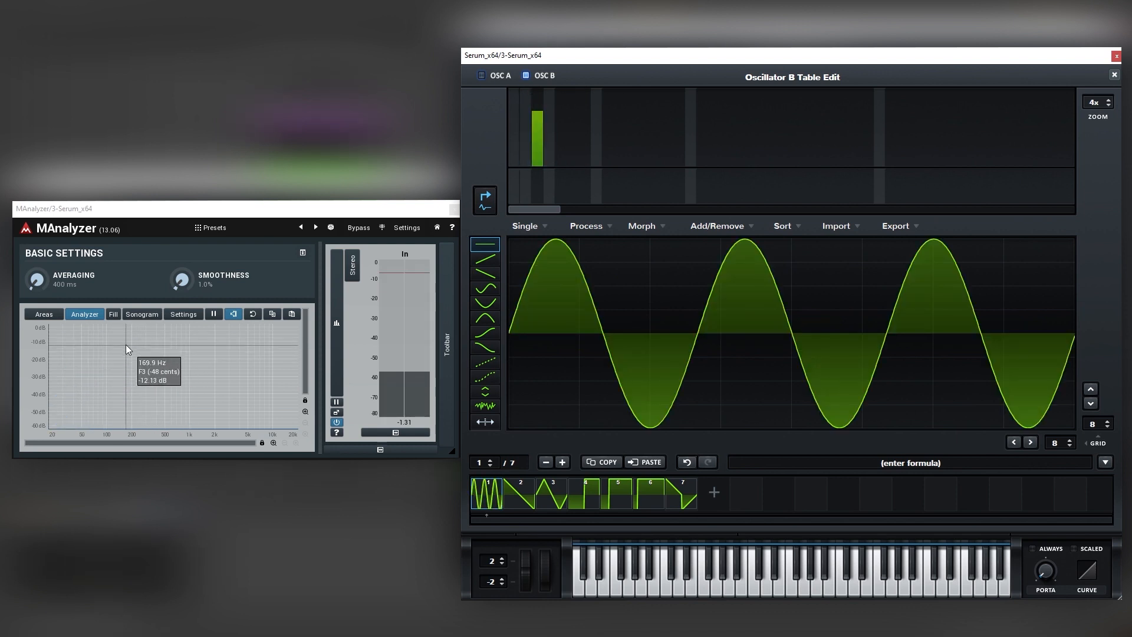
mouse_move(141, 345)
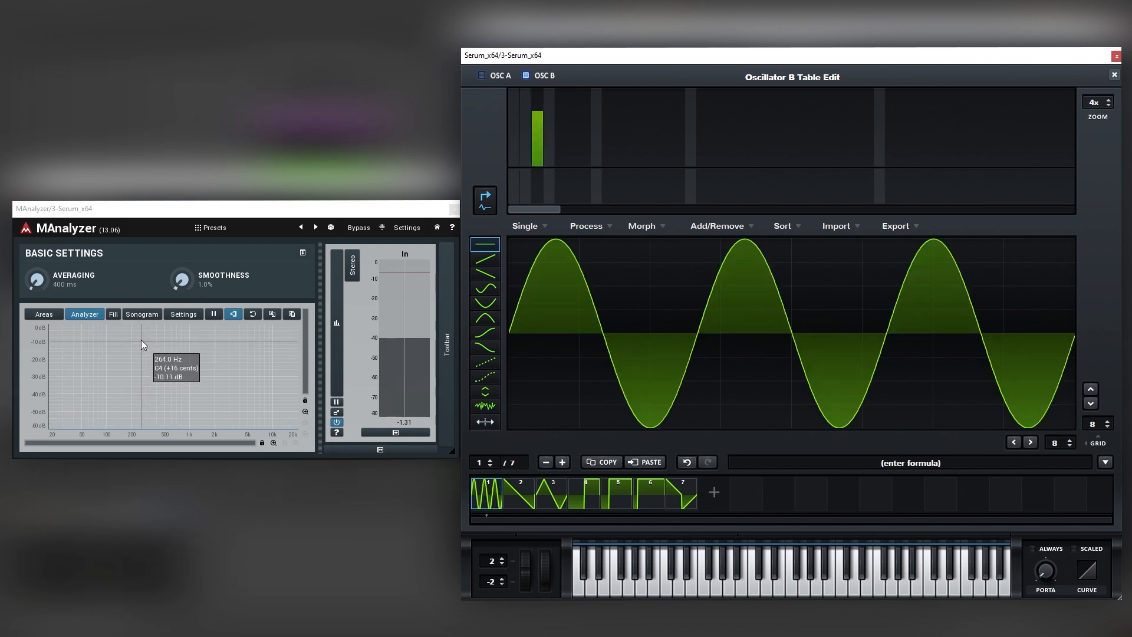
mouse_move(89, 347)
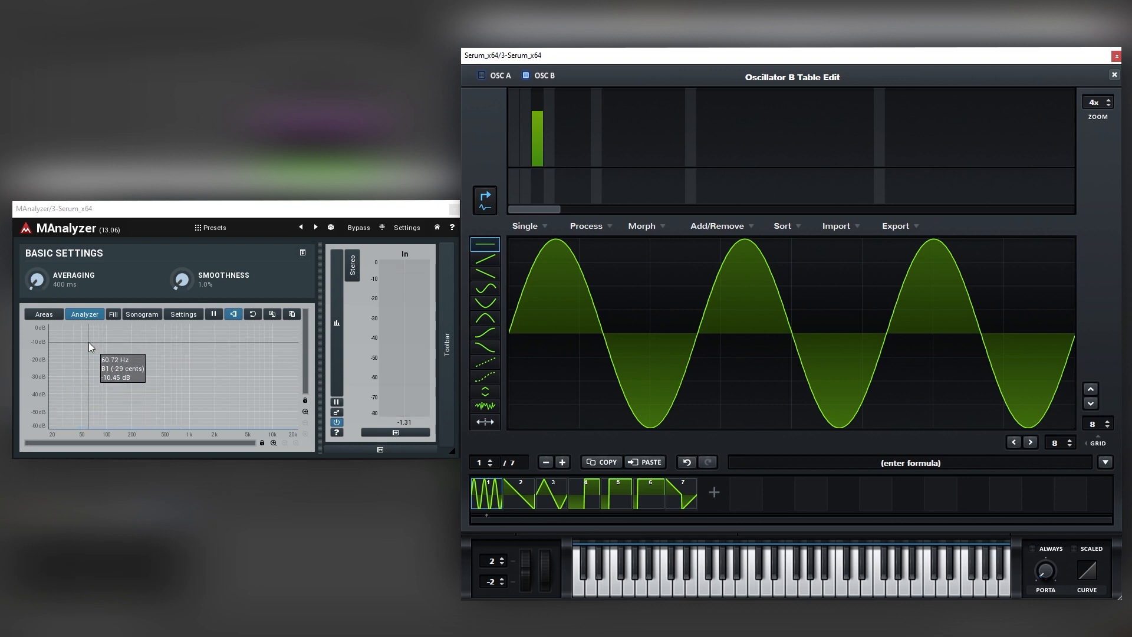
mouse_move(1016, 144)
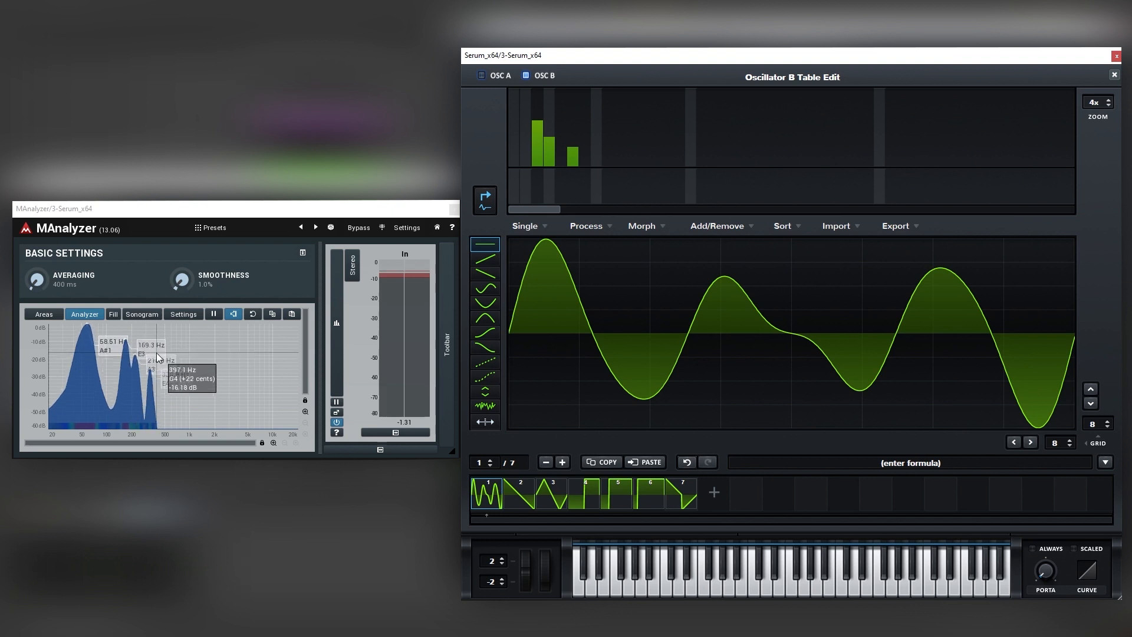
mouse_move(201, 385)
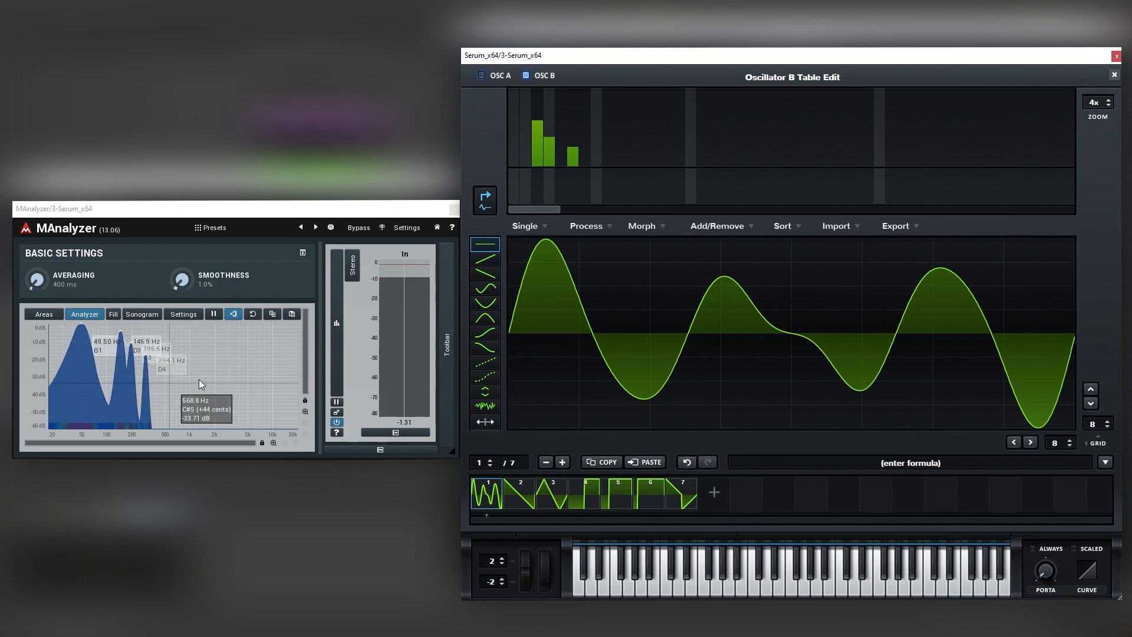
click(1113, 75)
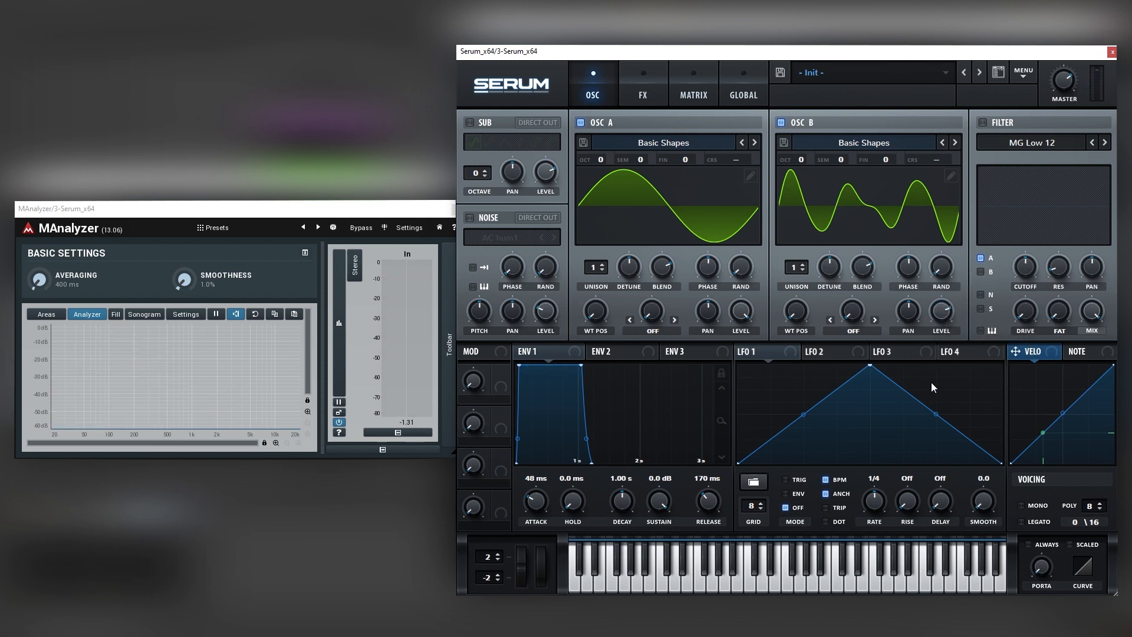
mouse_move(916, 326)
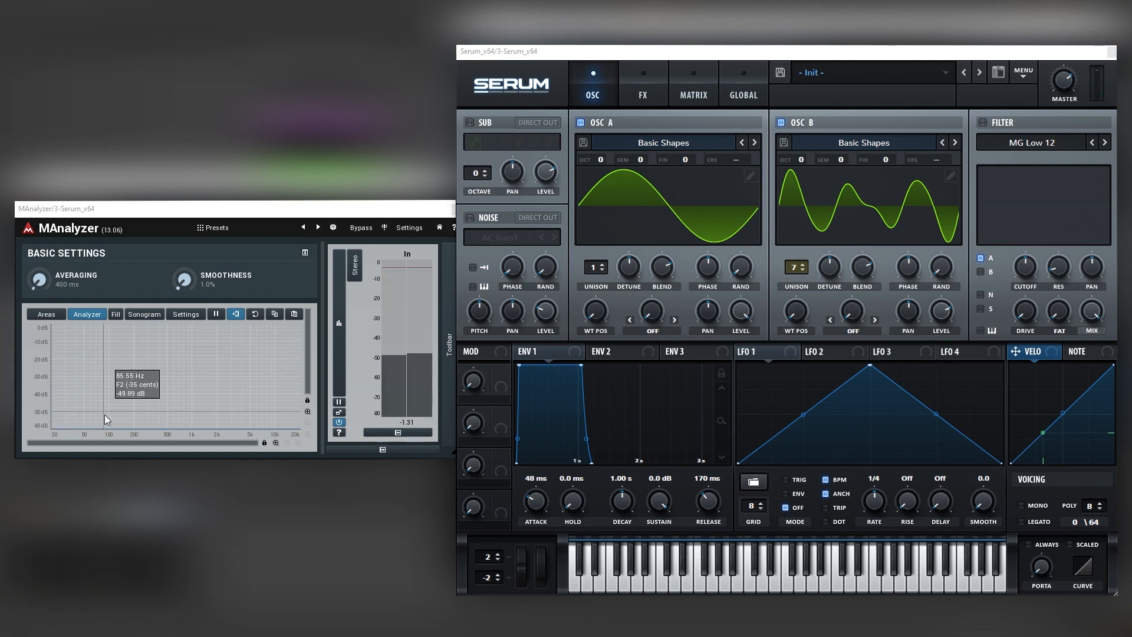
mouse_move(177, 423)
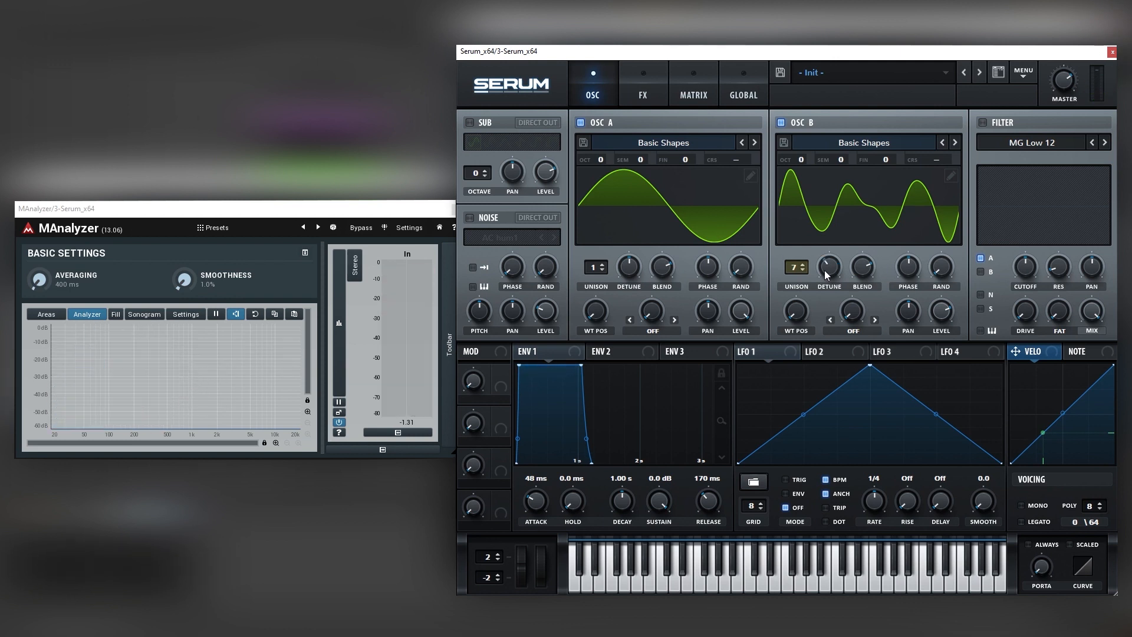
Step: Adjust the detune spread of oscillator B's seven unison voices
drag(828, 267, 828, 245)
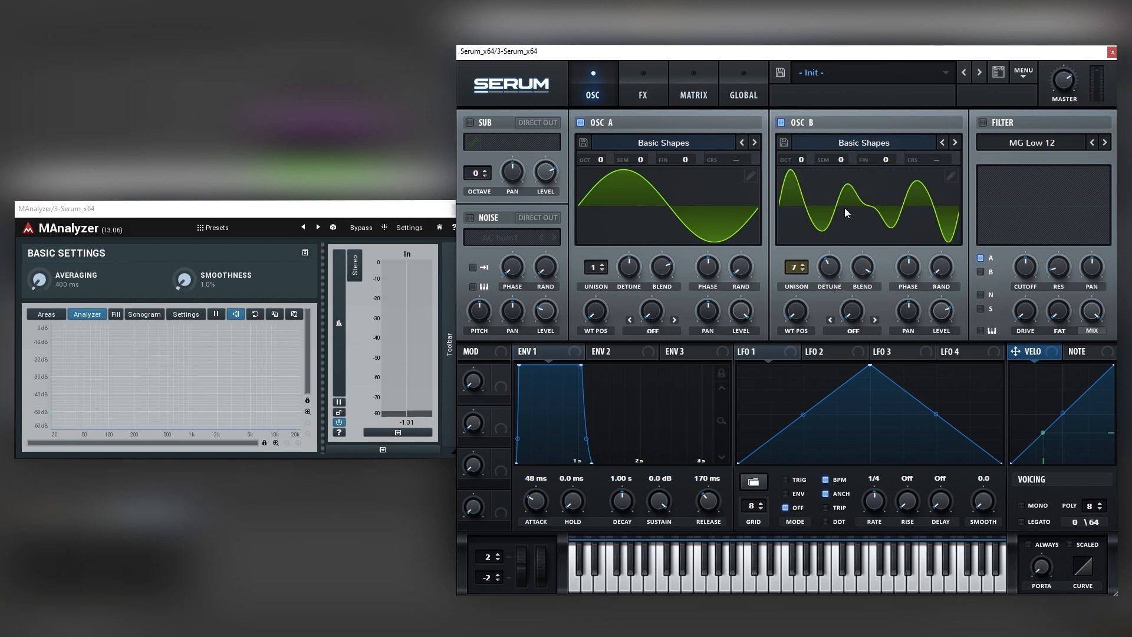
mouse_move(838, 211)
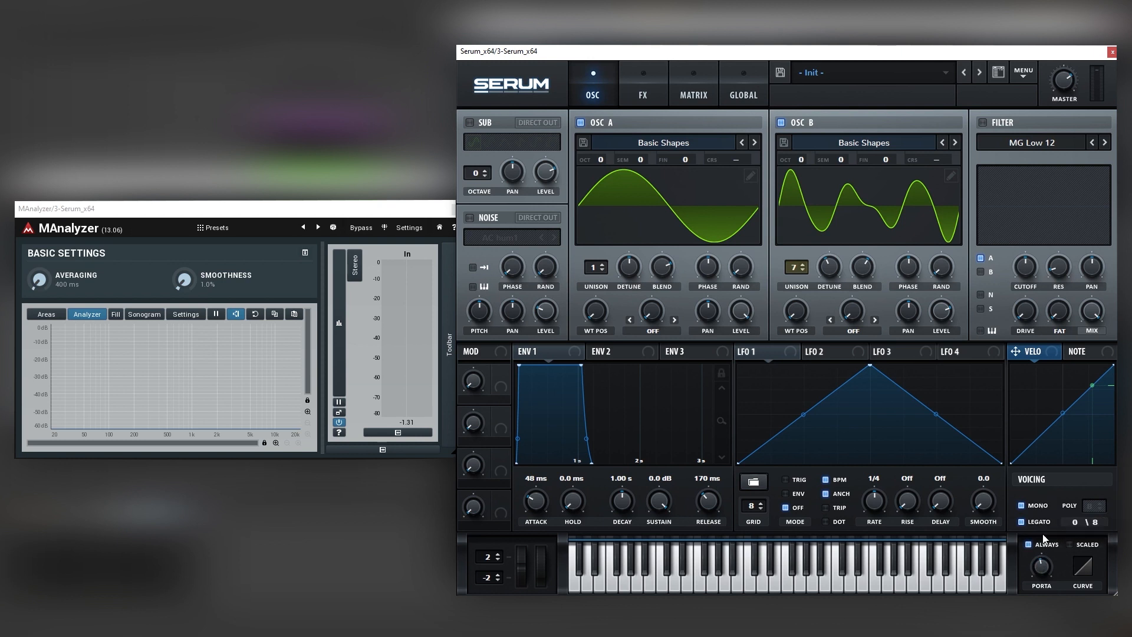
mouse_move(1056, 560)
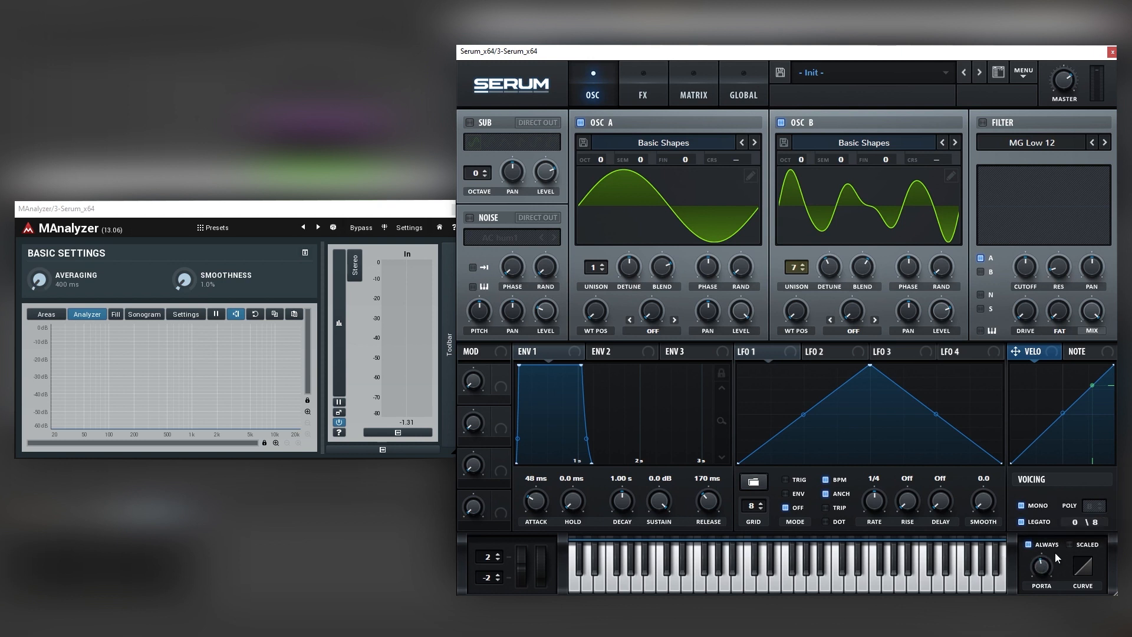
mouse_move(807, 592)
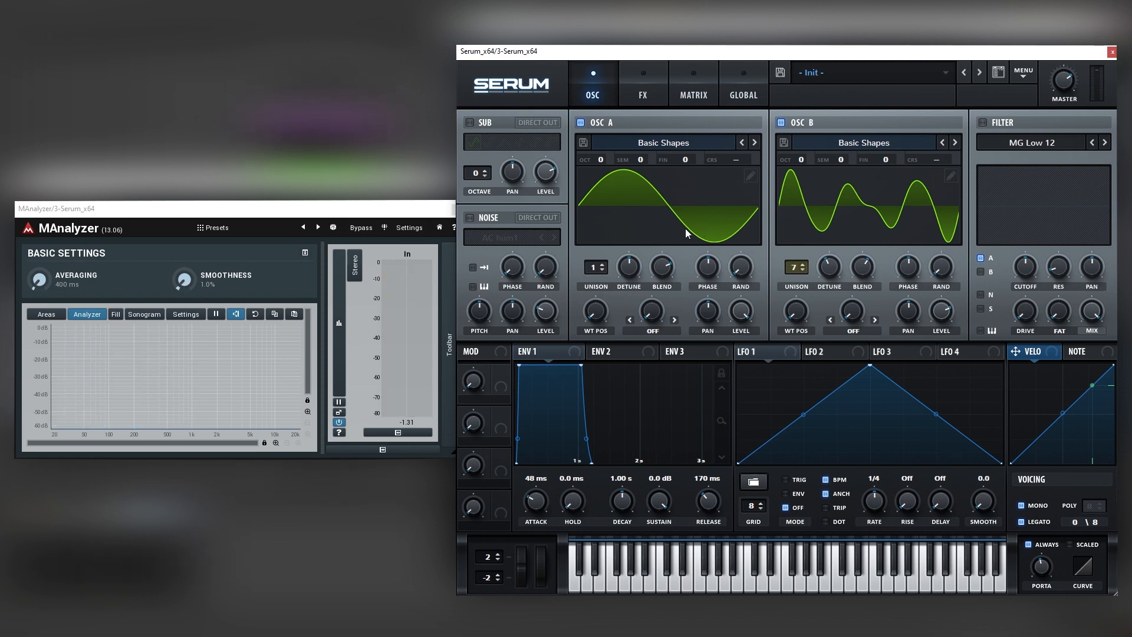
mouse_move(800, 309)
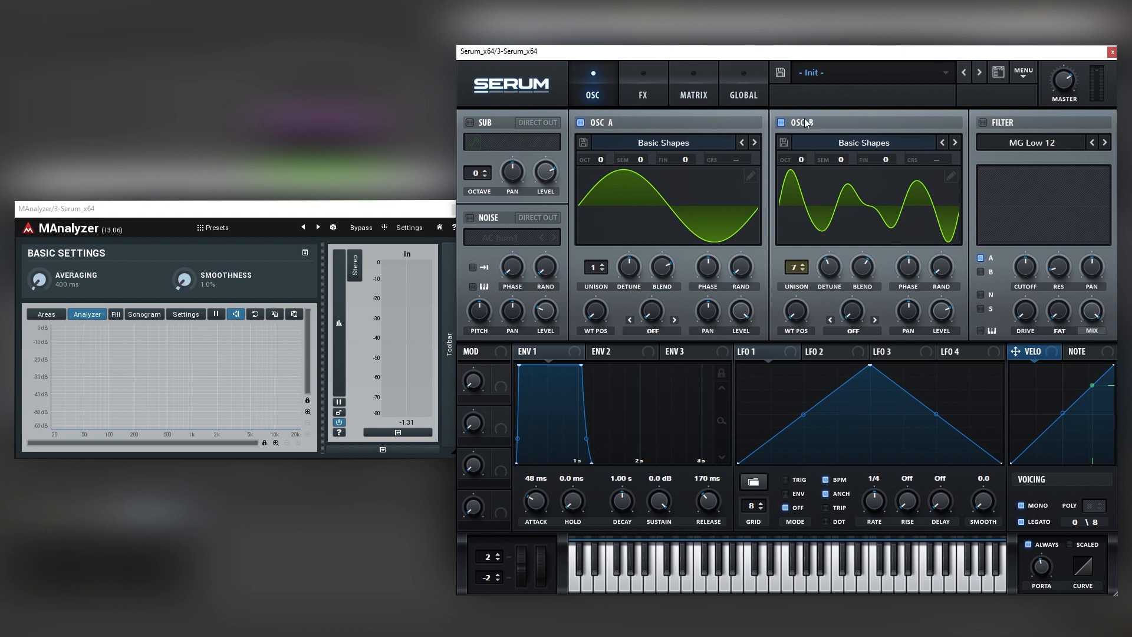
click(743, 82)
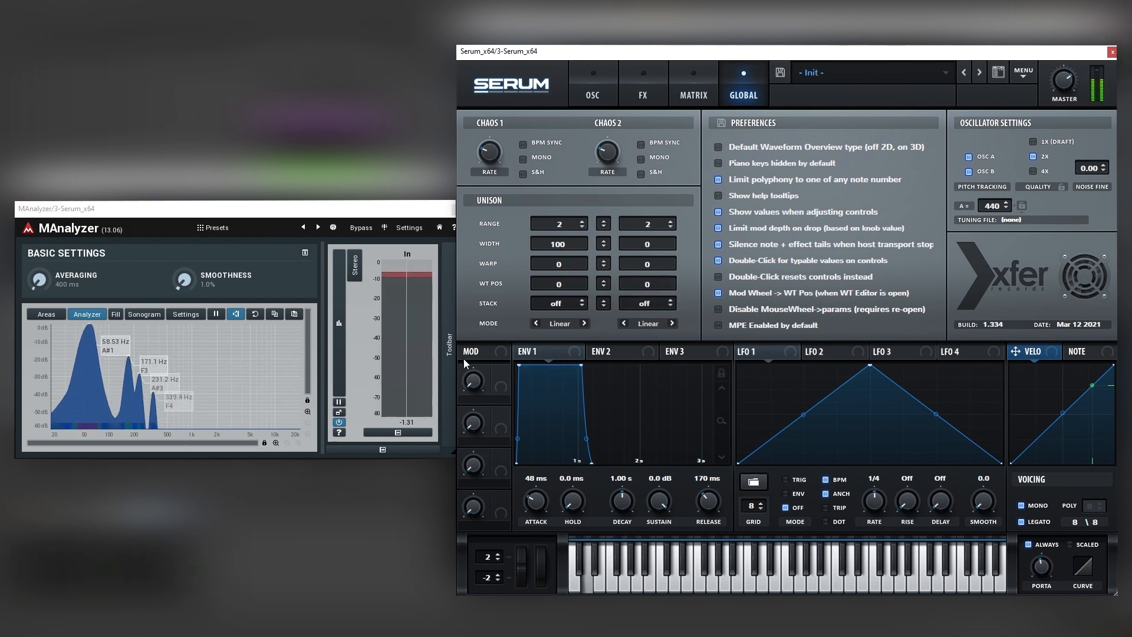
click(592, 88)
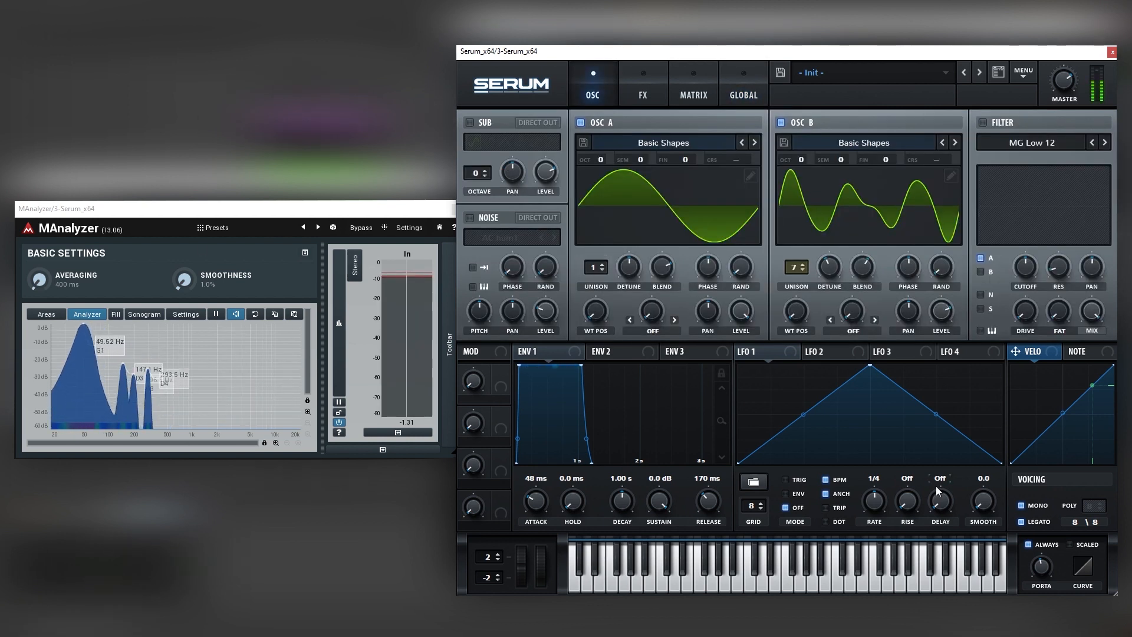
click(743, 82)
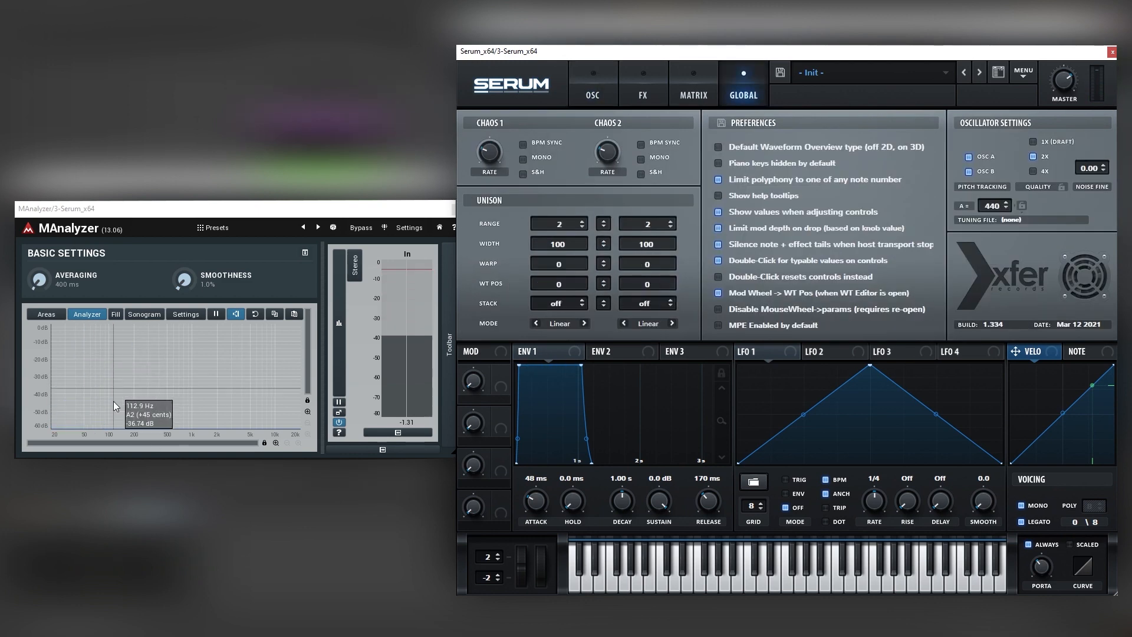
click(593, 92)
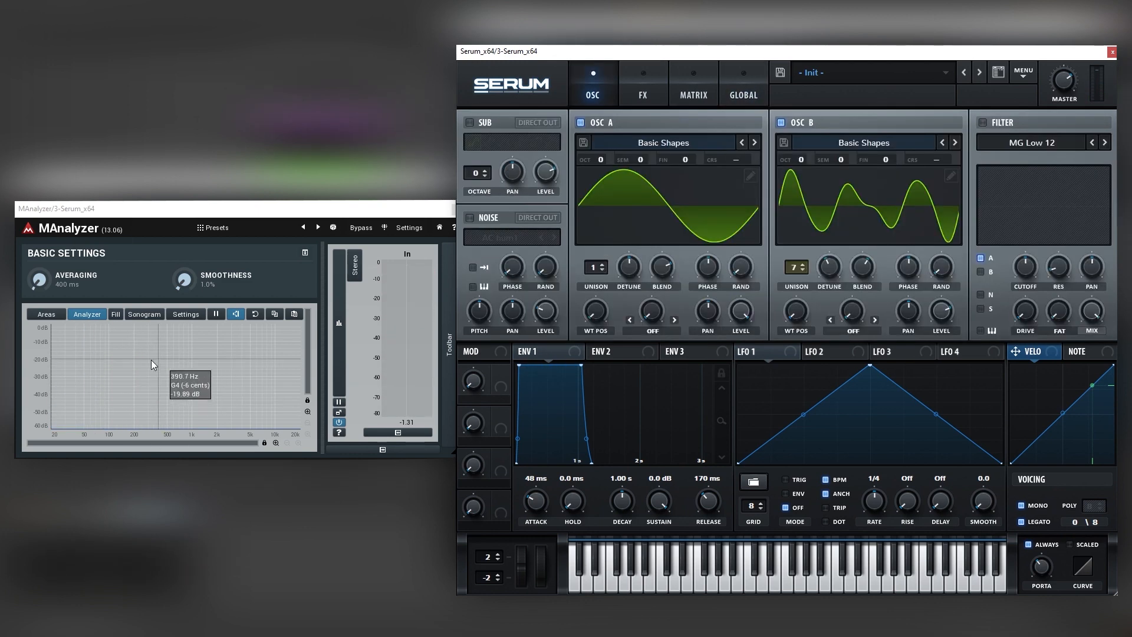
mouse_move(220, 369)
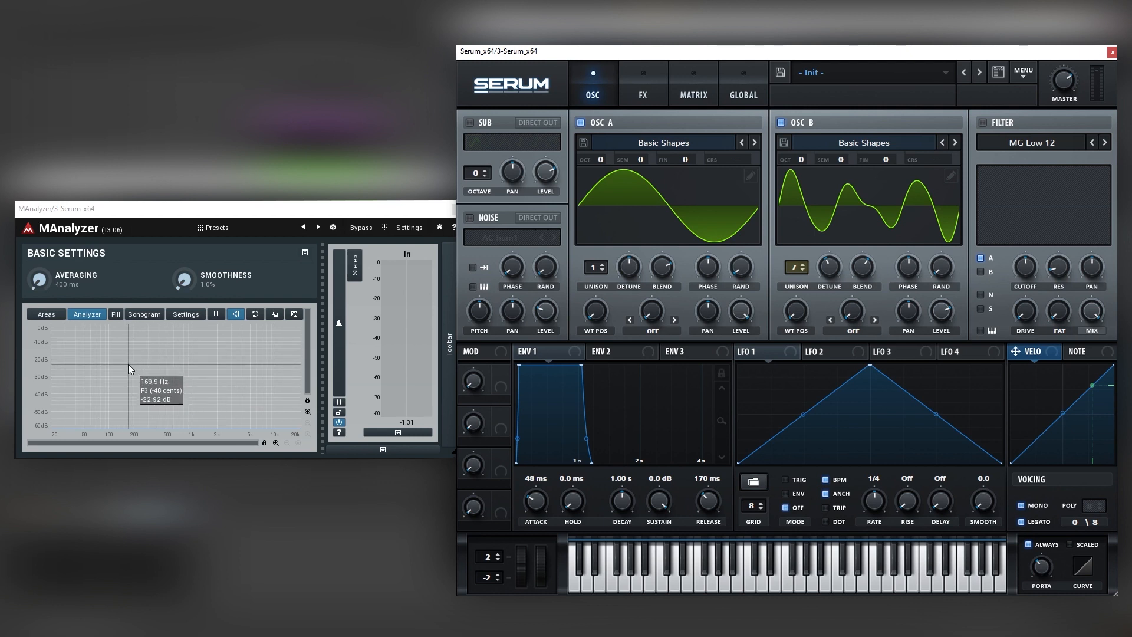
mouse_move(684, 220)
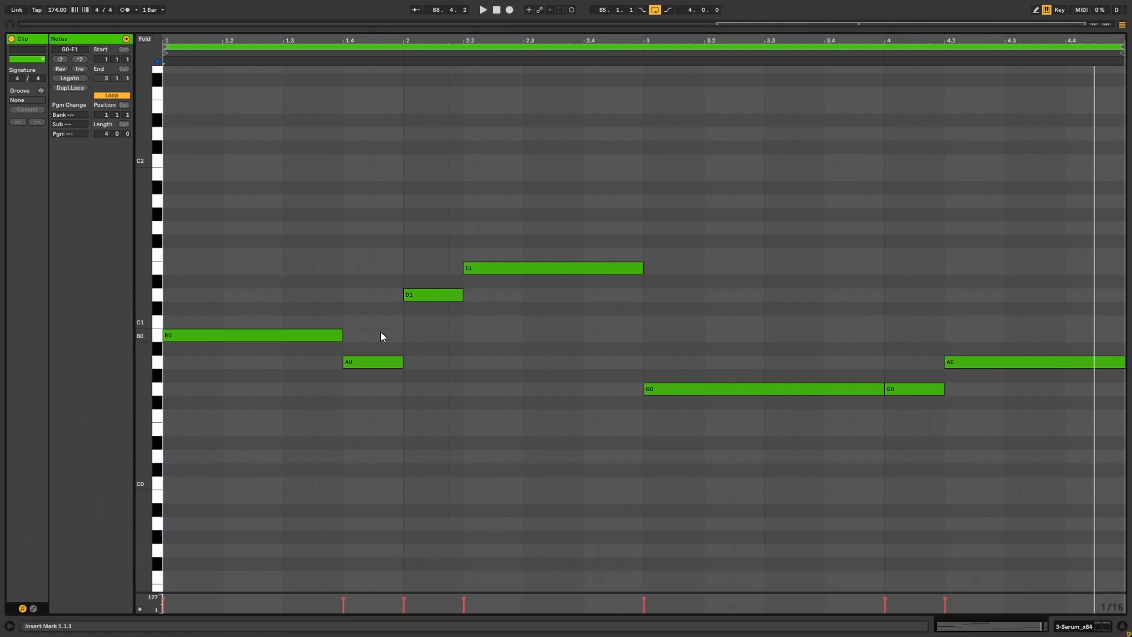
Step: Move the E1 note to bar 2, drop it to E0 and stretch it longer
drag(376, 271, 443, 476)
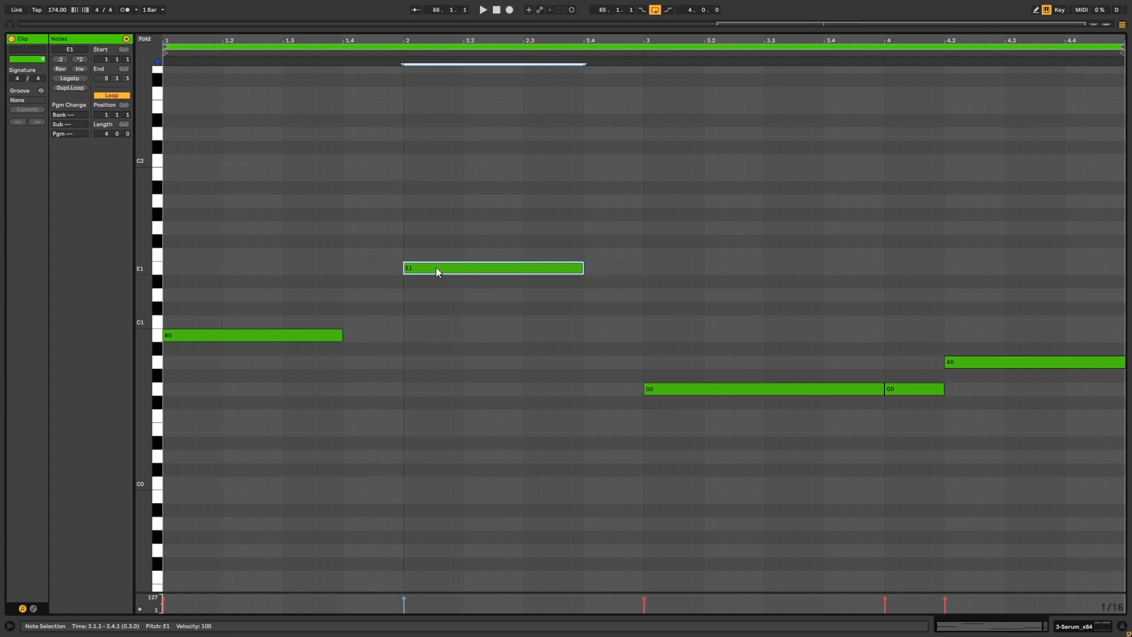
drag(493, 267, 493, 428)
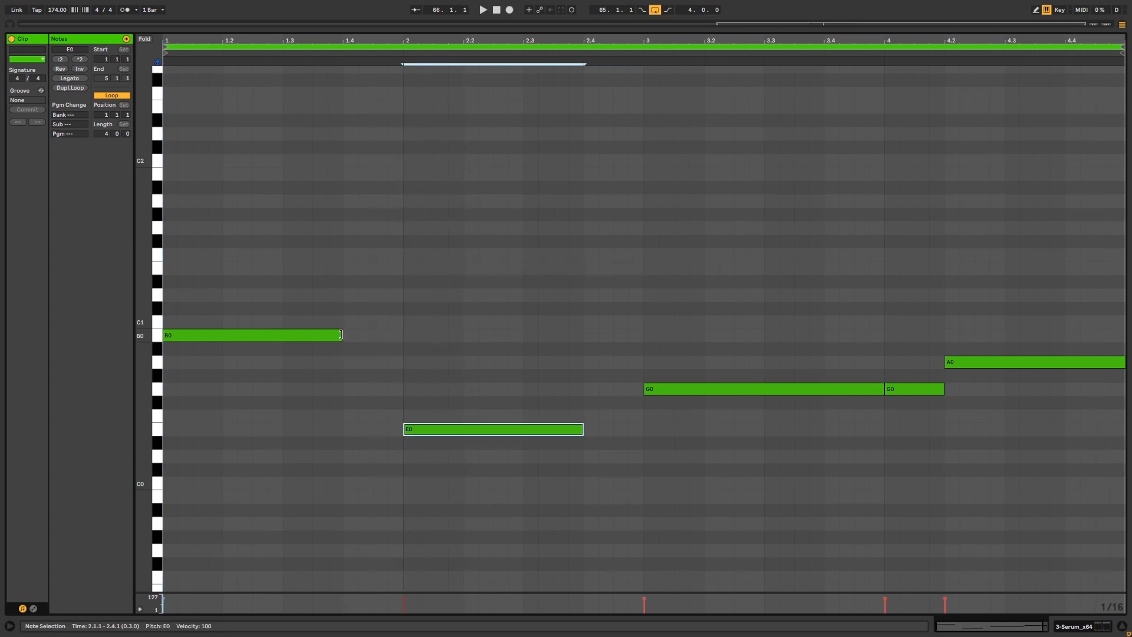
drag(581, 429, 655, 429)
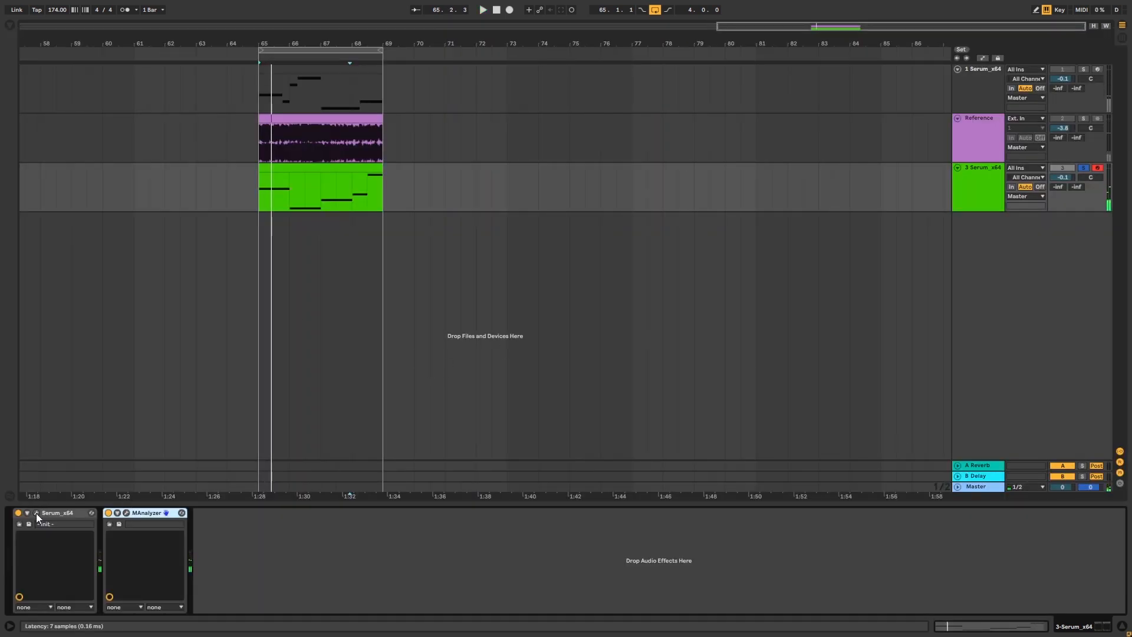
Step: Reduce oscillator B's first frame to one harmonic, then add a higher harmonic on top
double_click(56, 513)
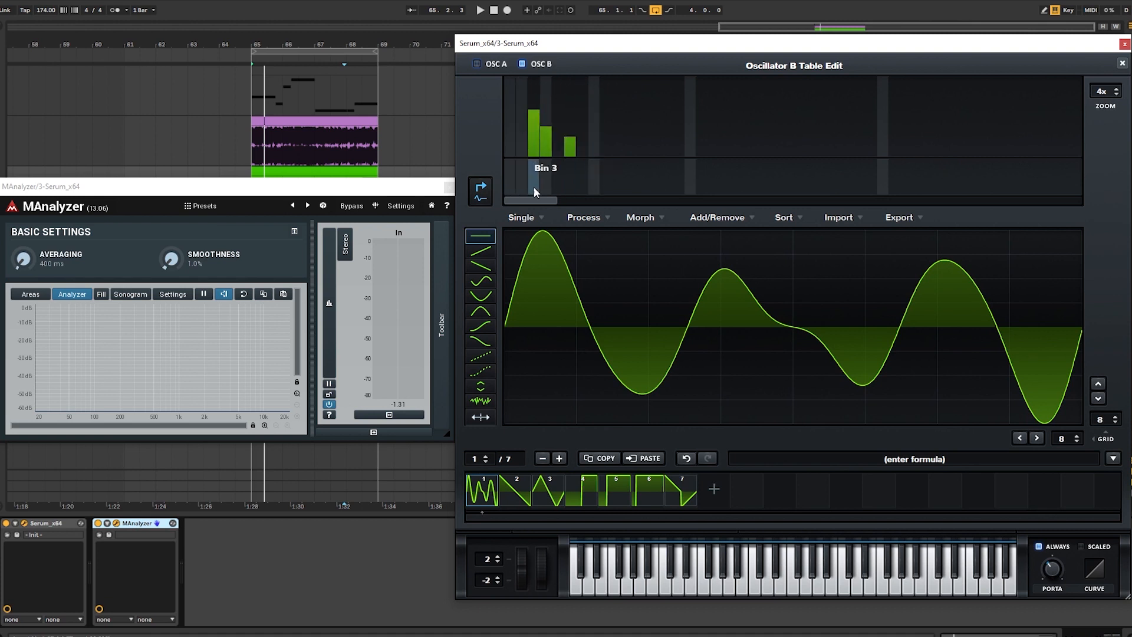
drag(552, 130, 574, 181)
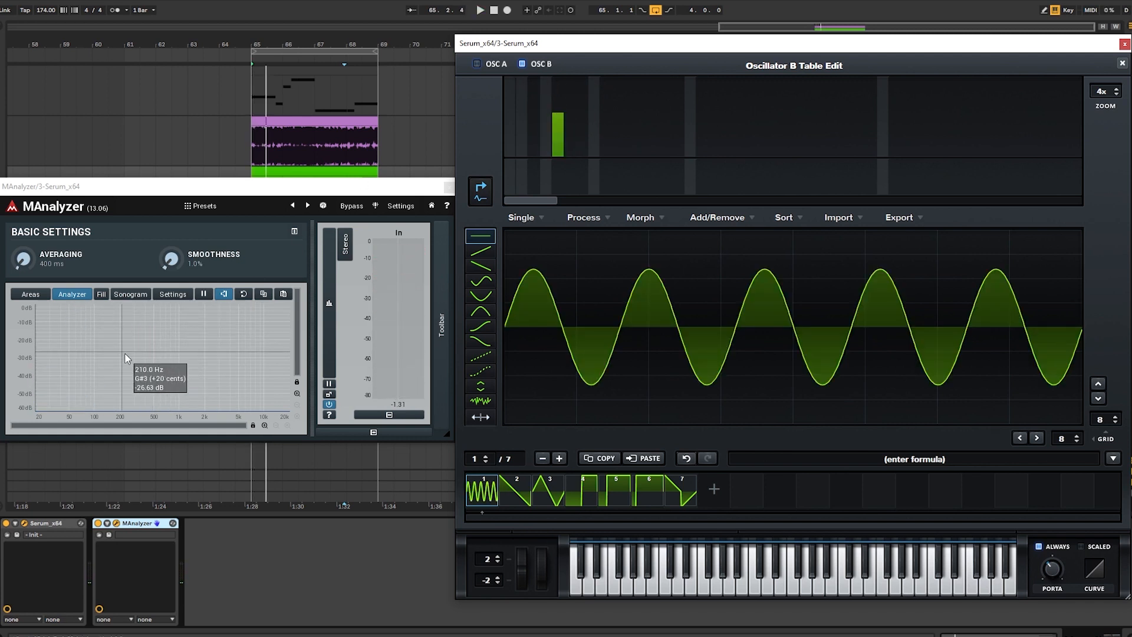
mouse_move(156, 349)
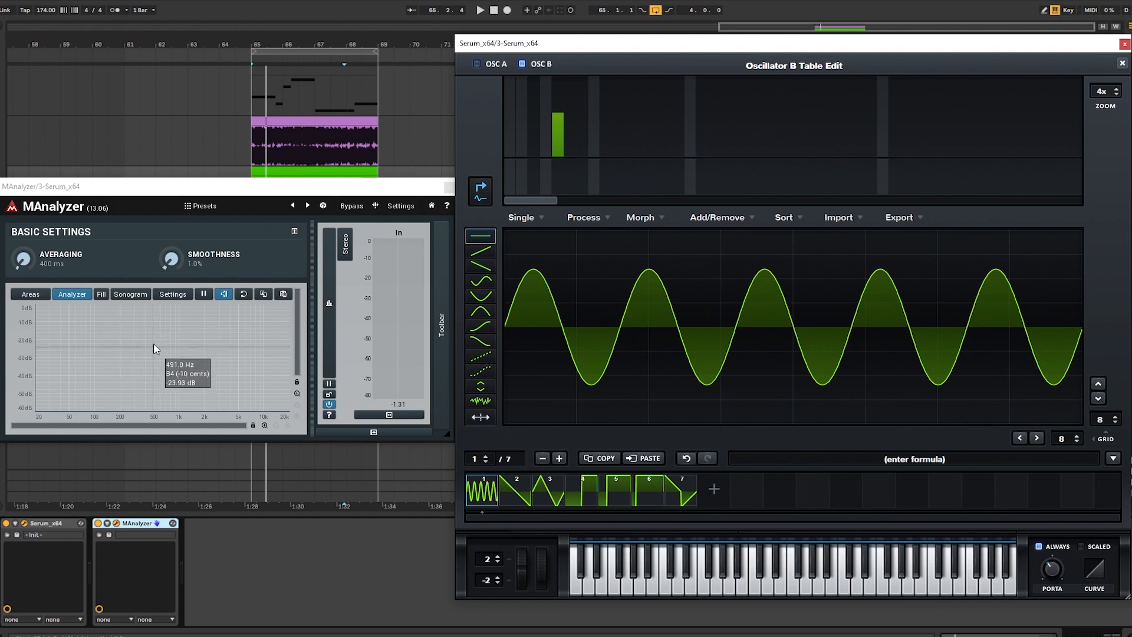
click(479, 9)
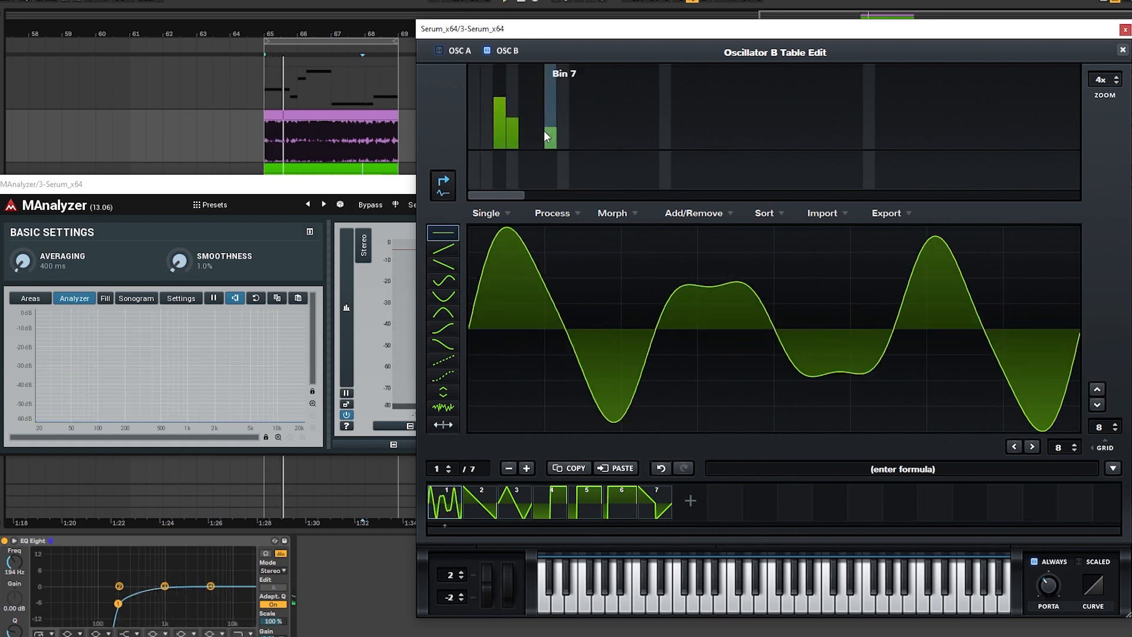
click(524, 137)
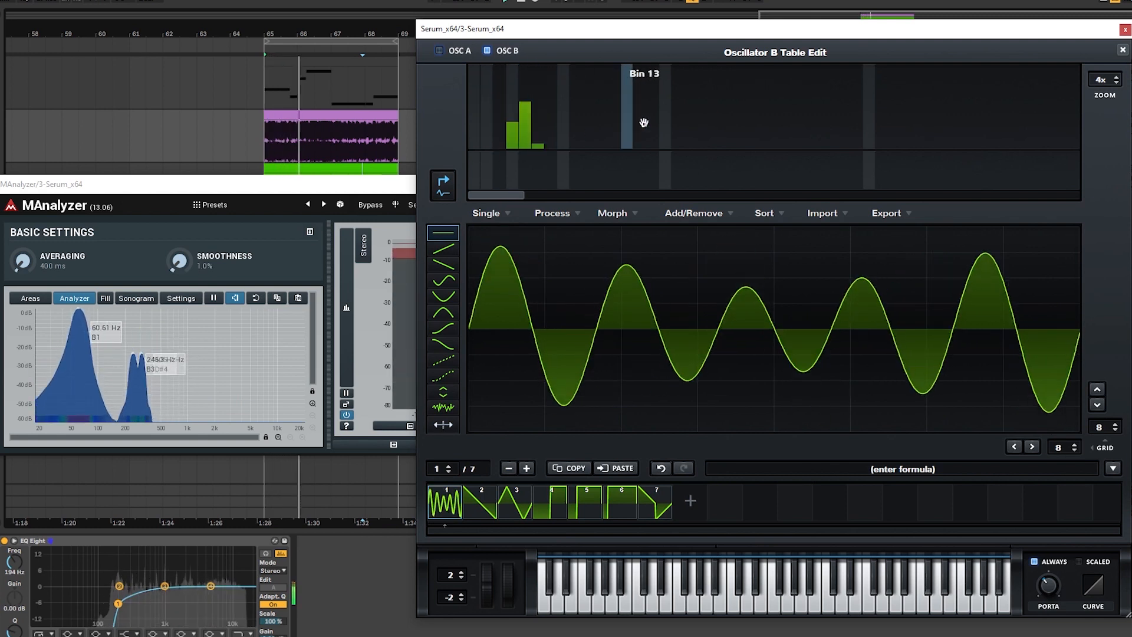
Step: Commit oscillator B's new wavetable, reshape LFO 1 into a one-bar rising ramp, close MAnalyzer
click(1121, 48)
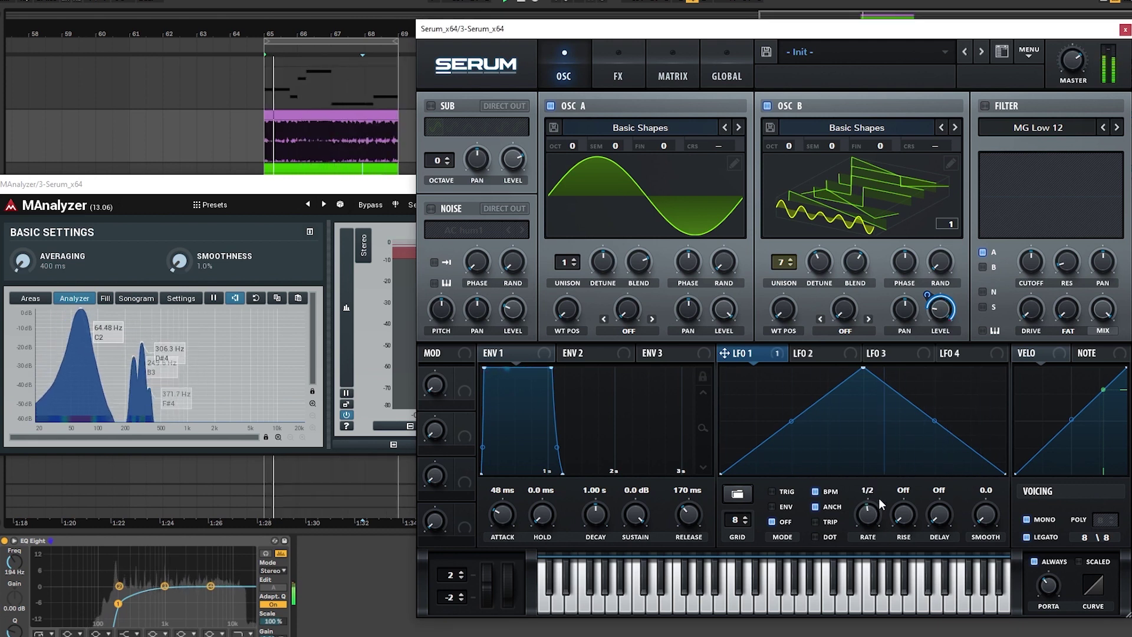
drag(860, 370, 787, 379)
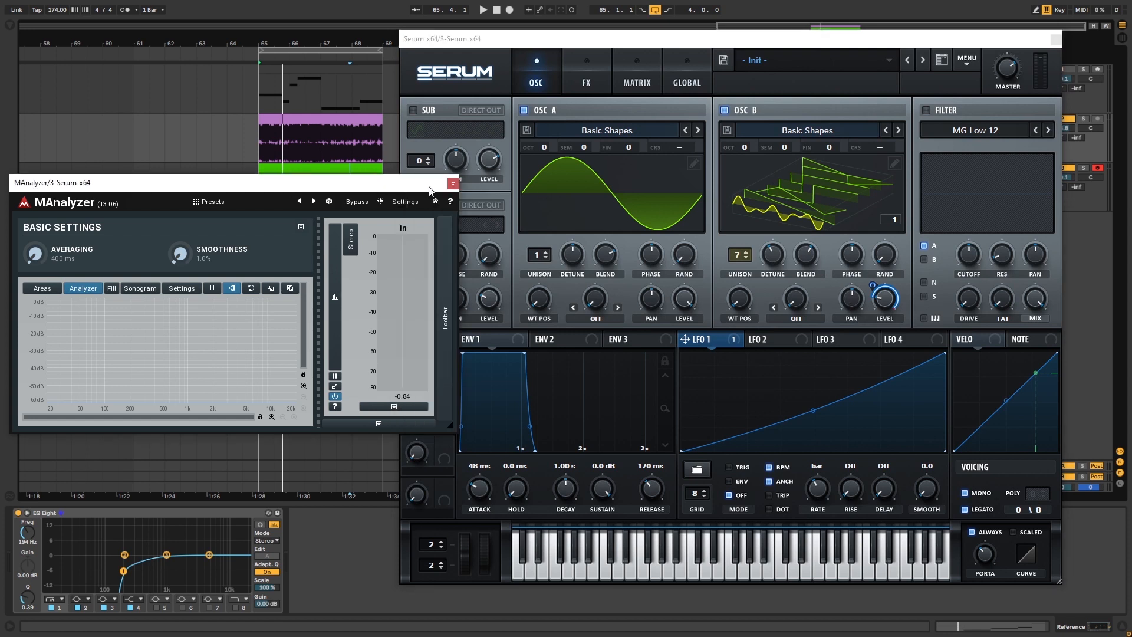
click(453, 184)
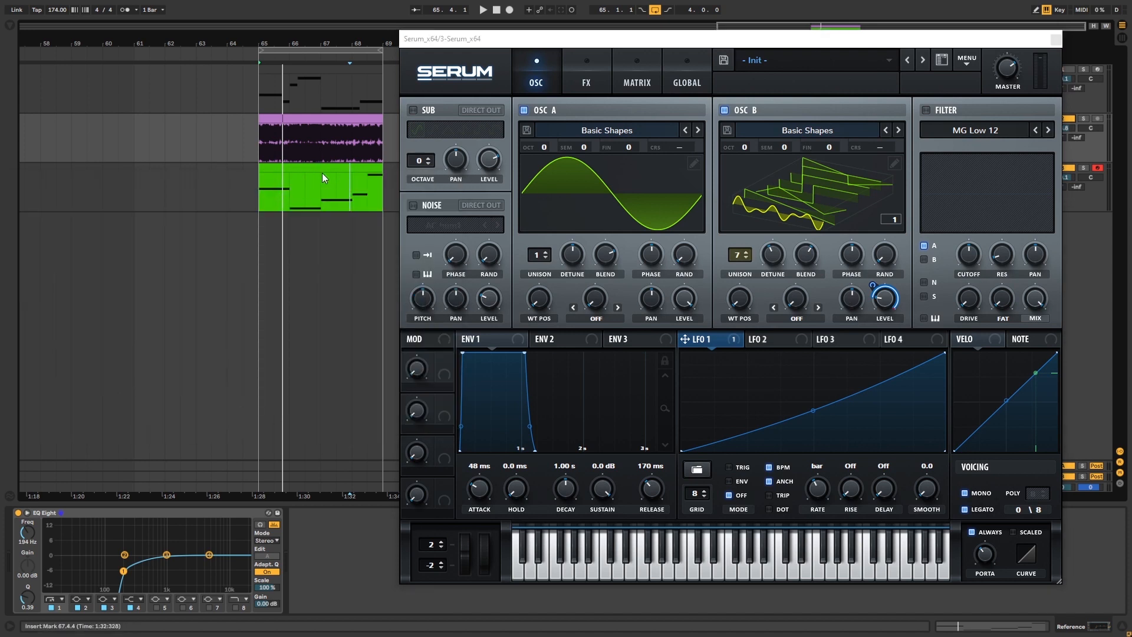